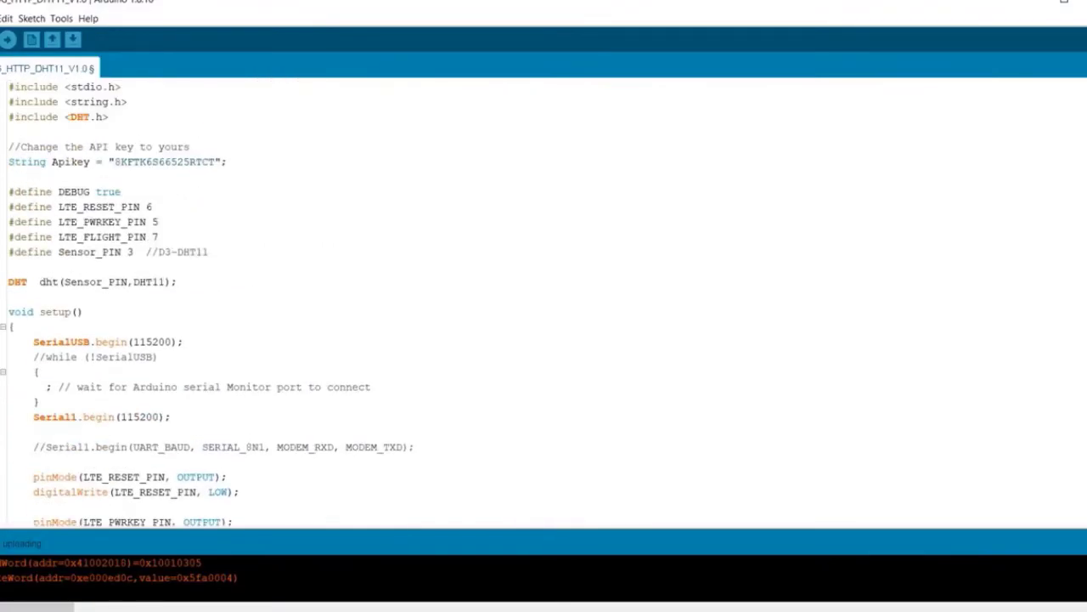
- Quote 500 boards at 100 × 100 mm, priced at $546 including shipping
{"action": "left_click", "coordinate": [61, 17]}
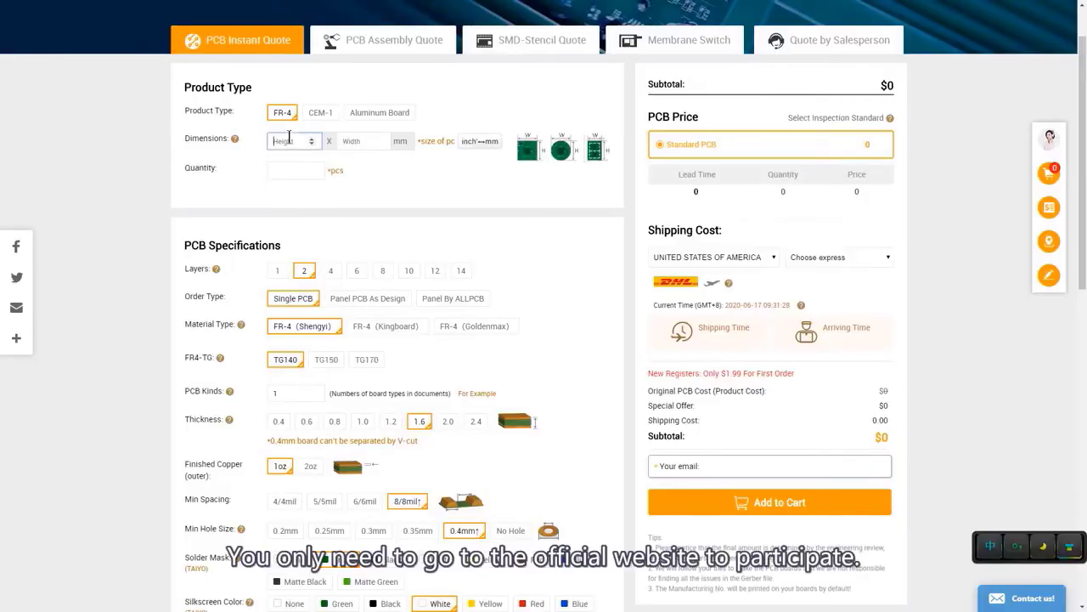
{"action": "left_click", "coordinate": [296, 169]}
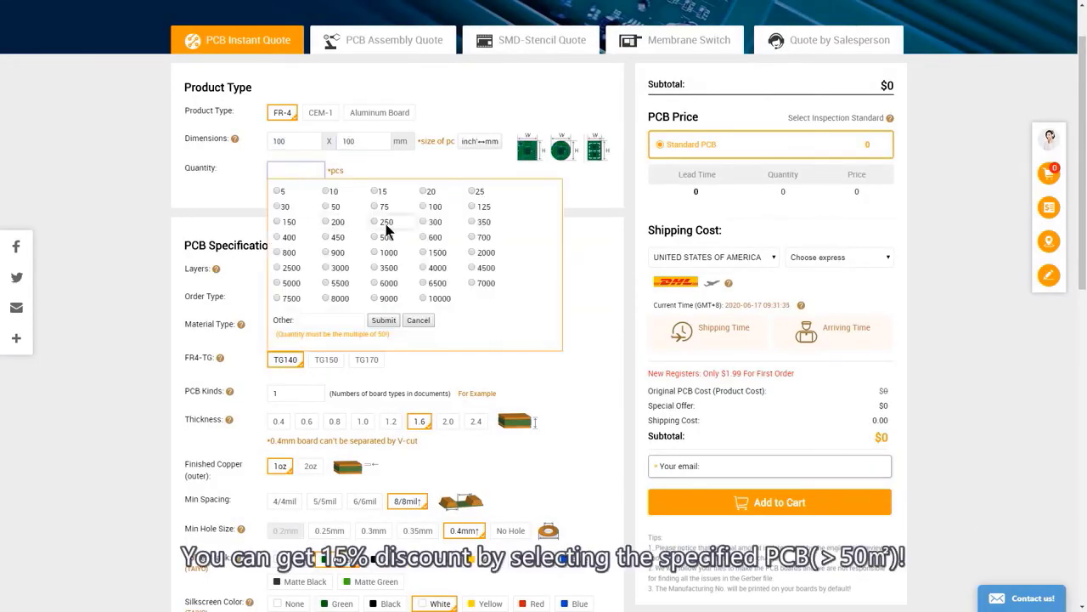
{"action": "left_click", "coordinate": [380, 238]}
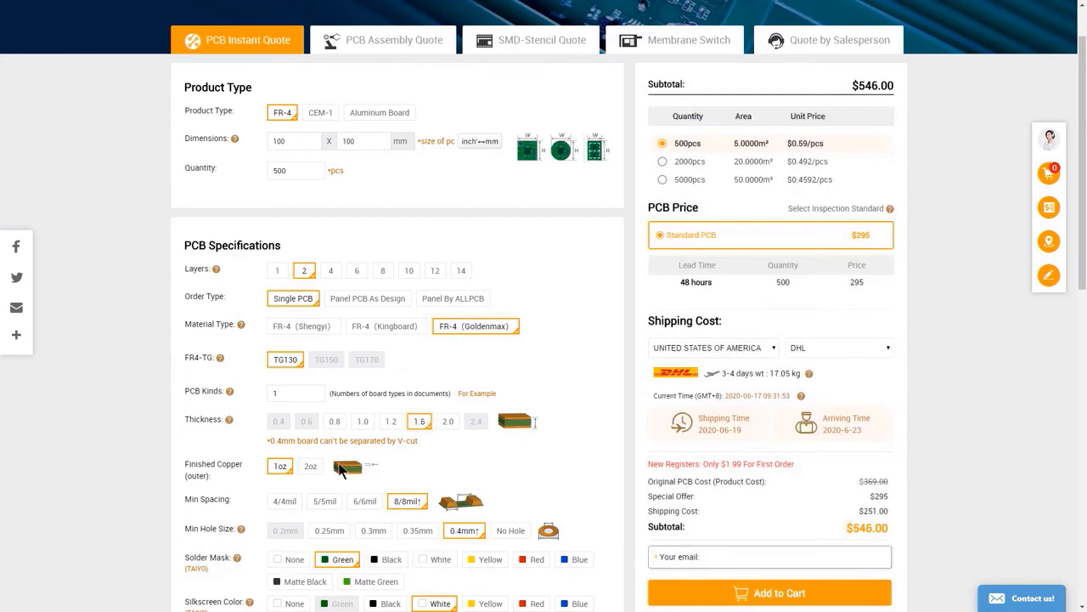
{"action": "scroll", "scroll_direction": "down", "scroll_amount": 3}
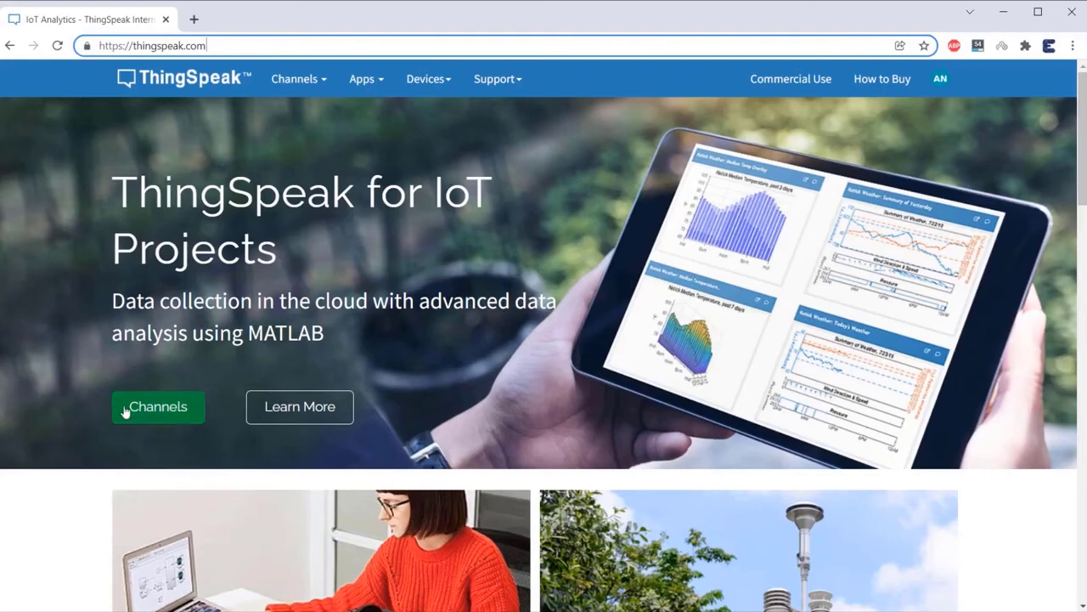
- Start a new channel under My Channels and name it 4G DHT11
{"action": "left_click", "coordinate": [158, 406]}
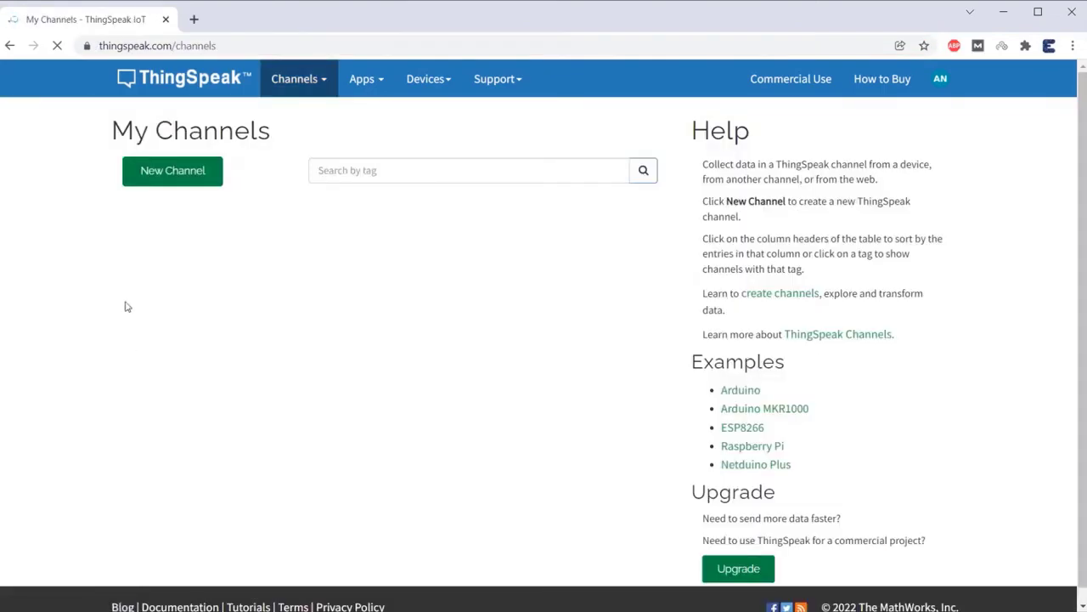
{"action": "left_click", "coordinate": [174, 170]}
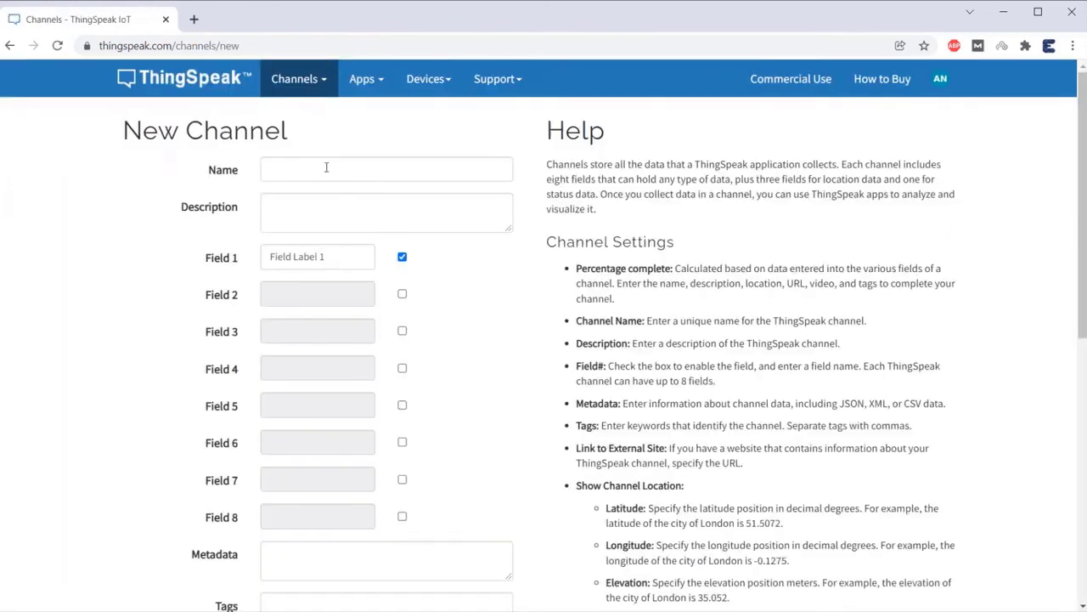
{"action": "left_click", "coordinate": [386, 170]}
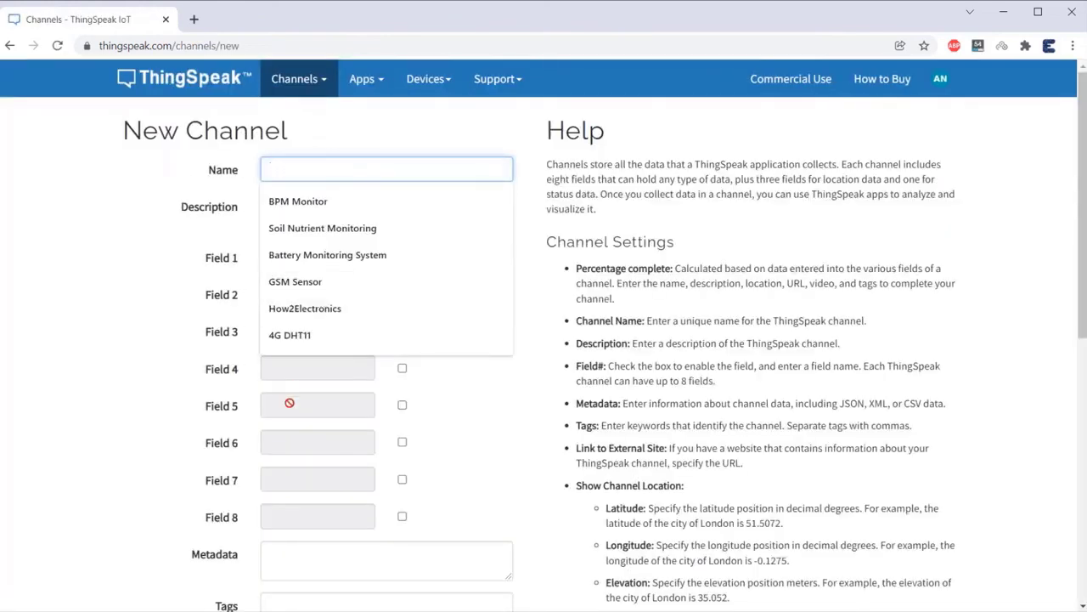
{"action": "left_click", "coordinate": [289, 333]}
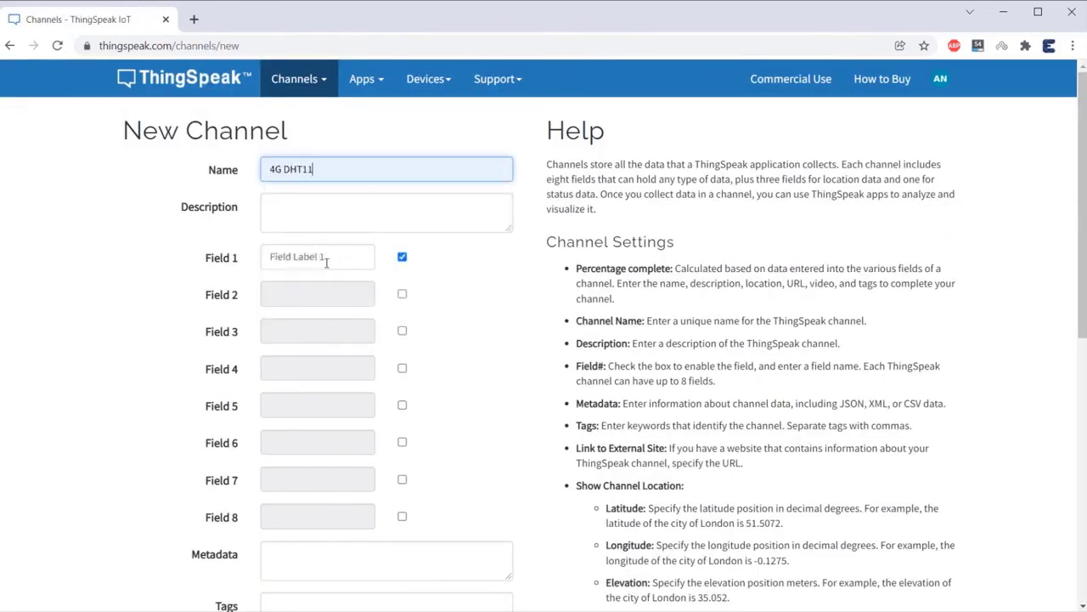
- Label Field 1 Temperature and Field 2 Humidity, and save the channel
{"action": "type", "text": "Temperature"}
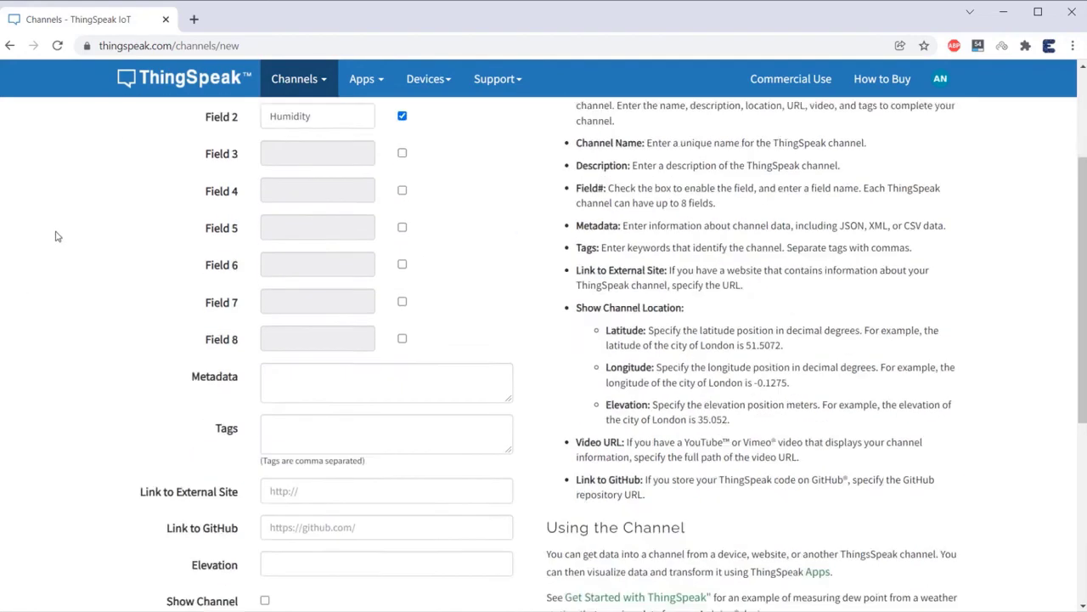
{"action": "left_click", "coordinate": [309, 507]}
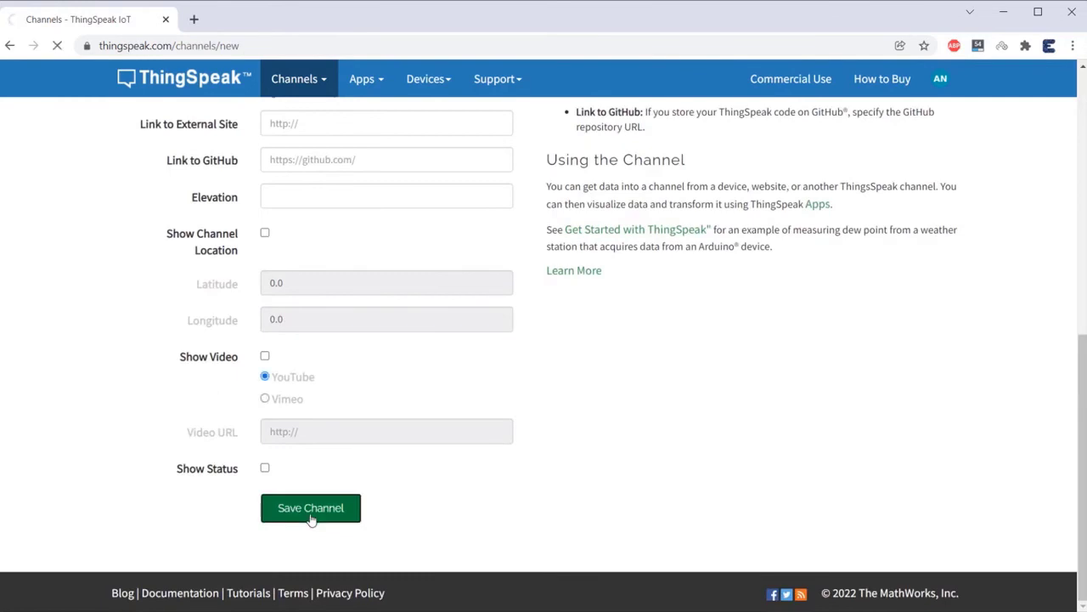
{"action": "left_click", "coordinate": [309, 506]}
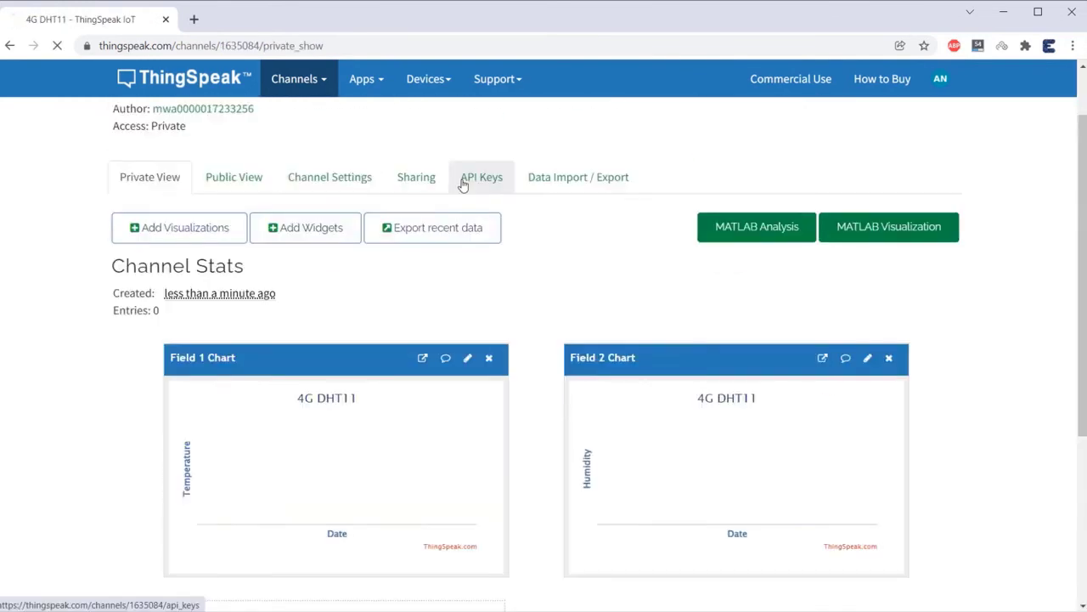
- View the API Keys page of the 4G DHT11 channel
{"action": "left_click", "coordinate": [482, 177]}
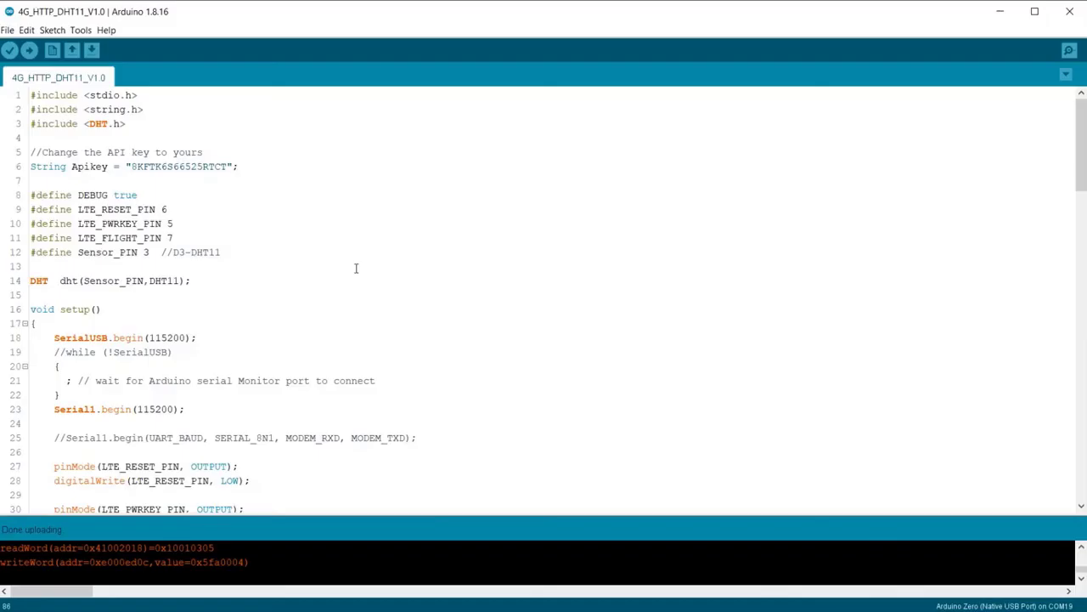
{"action": "double_click", "coordinate": [166, 167]}
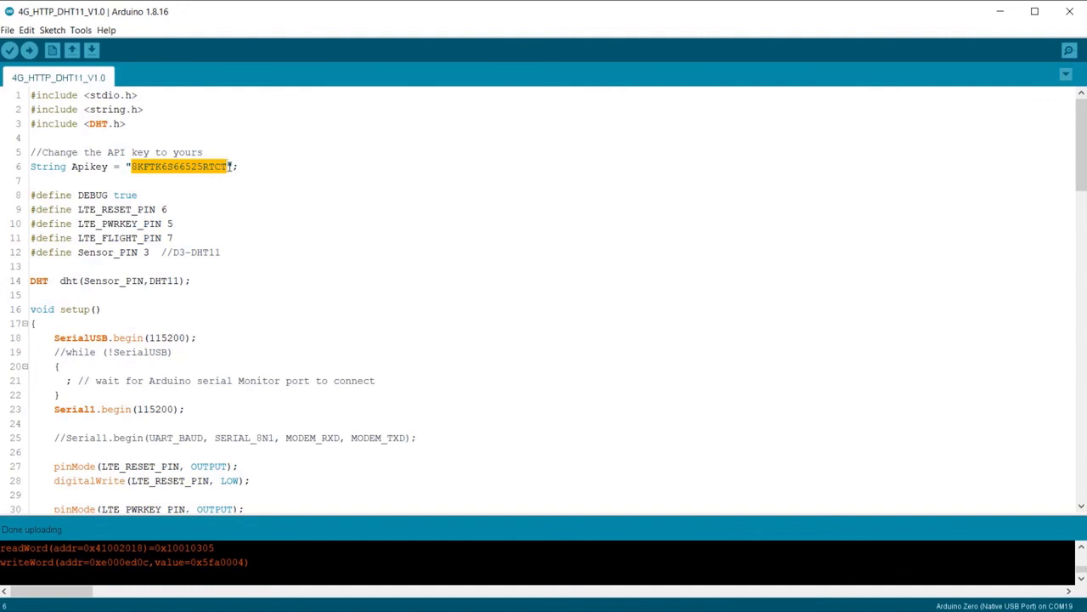
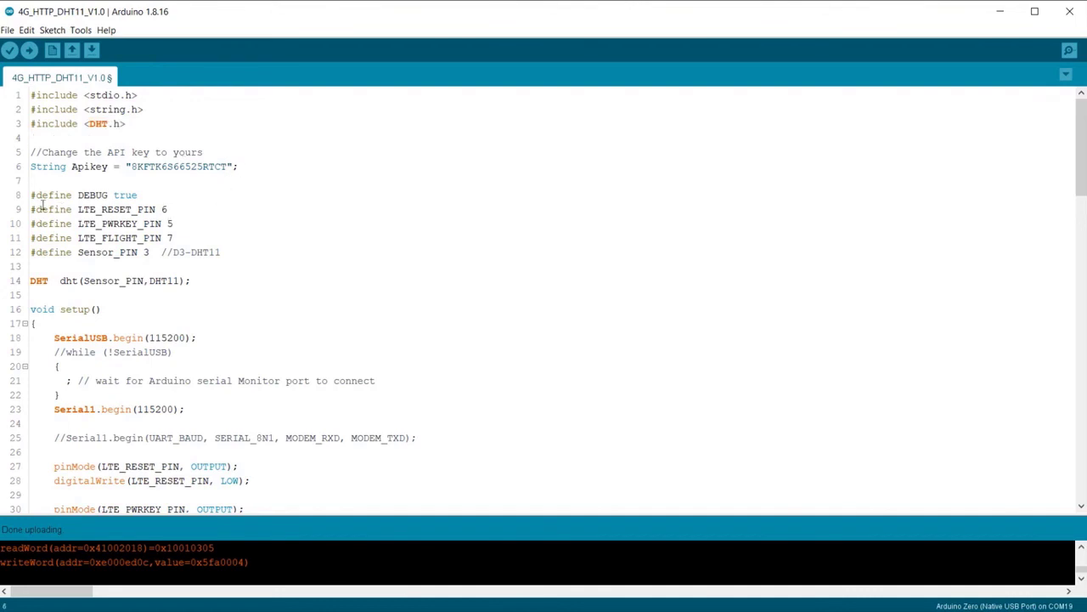
{"action": "left_click_drag", "start_coordinate": [31, 194], "coordinate": [169, 209]}
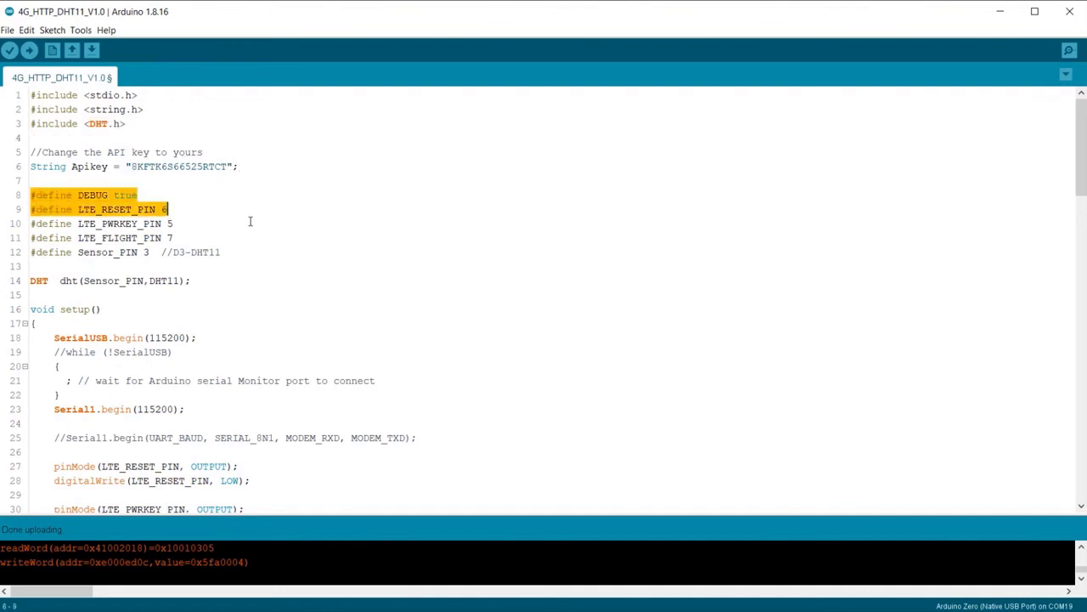
{"action": "scroll", "scroll_direction": "down", "scroll_amount": 3}
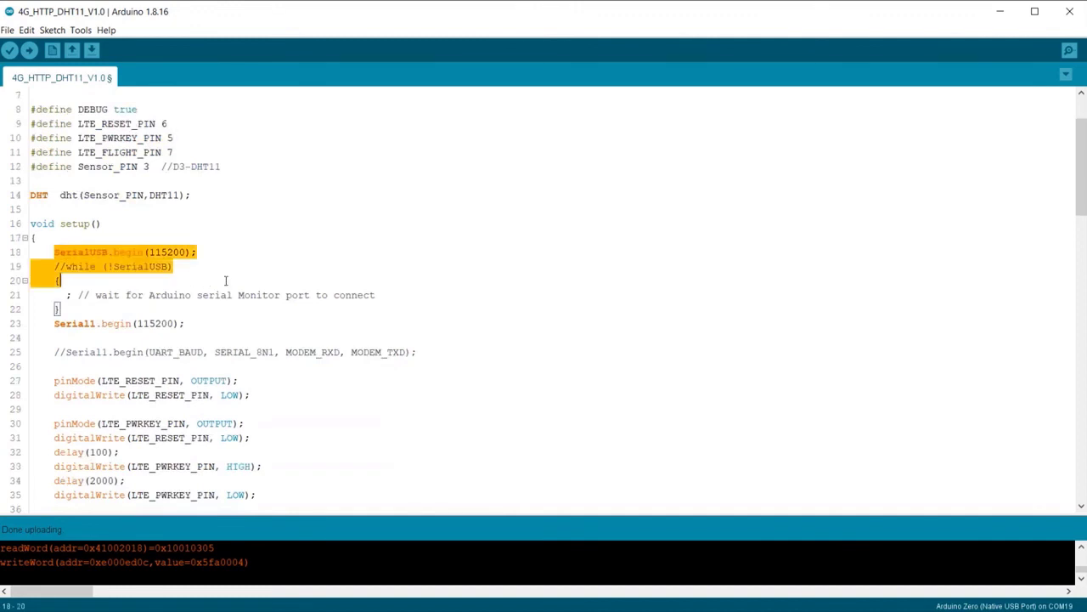
{"action": "scroll", "scroll_direction": "down", "scroll_amount": 3}
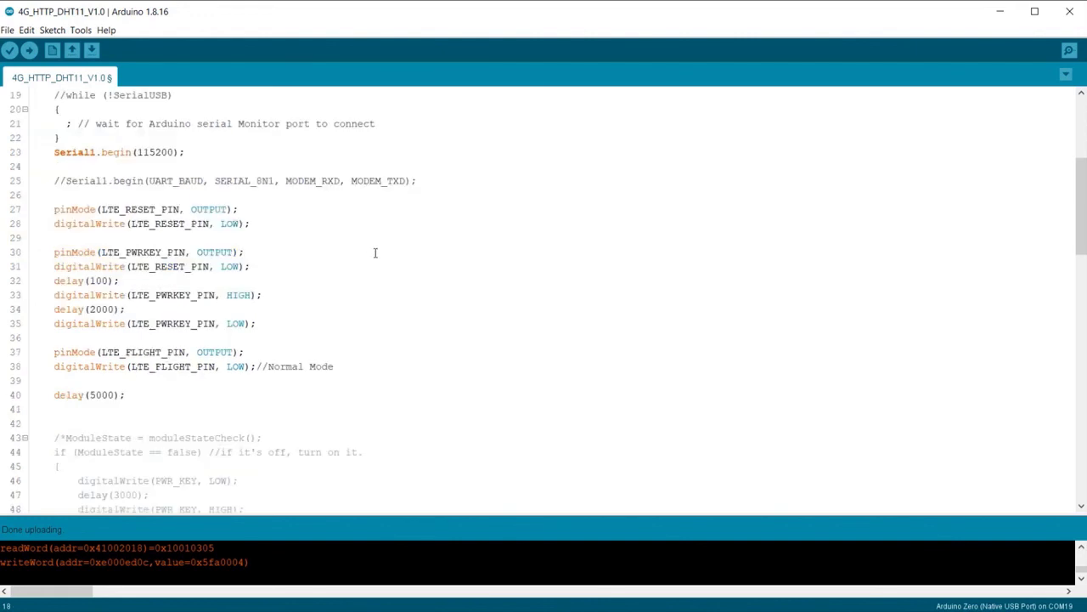
{"action": "left_click_drag", "start_coordinate": [55, 209], "coordinate": [334, 367]}
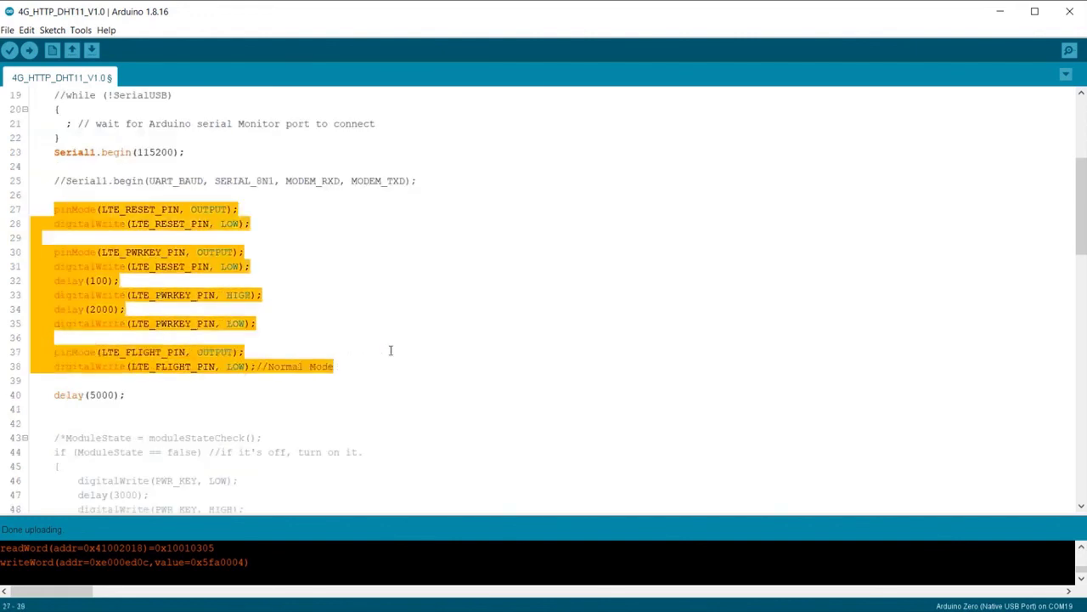
{"action": "scroll", "scroll_direction": "down", "scroll_amount": 3}
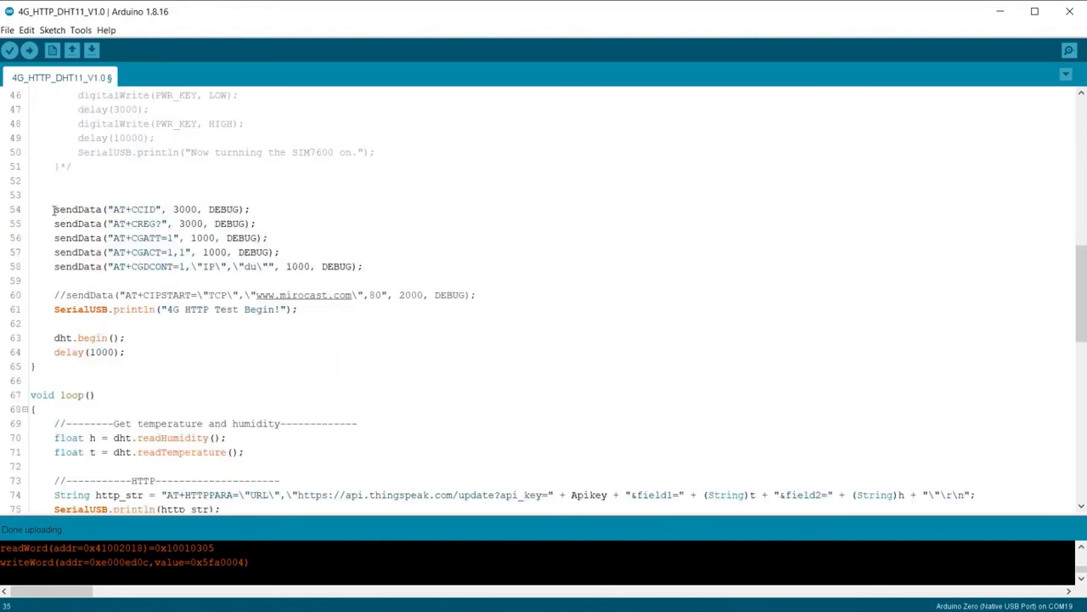
{"action": "left_click_drag", "start_coordinate": [54, 209], "coordinate": [269, 251]}
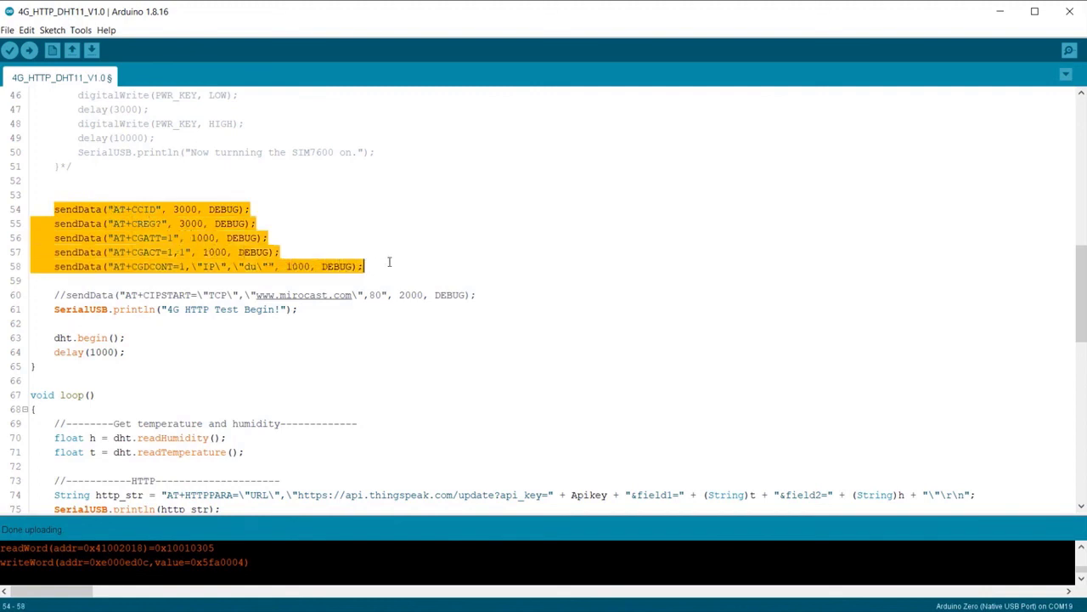
{"action": "left_click", "coordinate": [119, 252]}
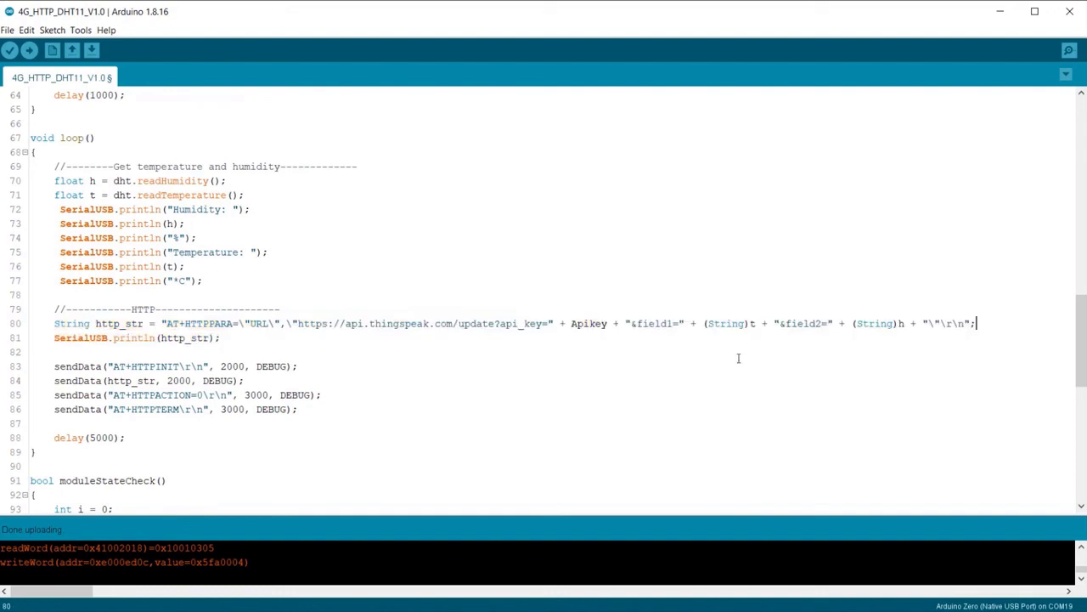
{"action": "mouse_move", "coordinate": [442, 350]}
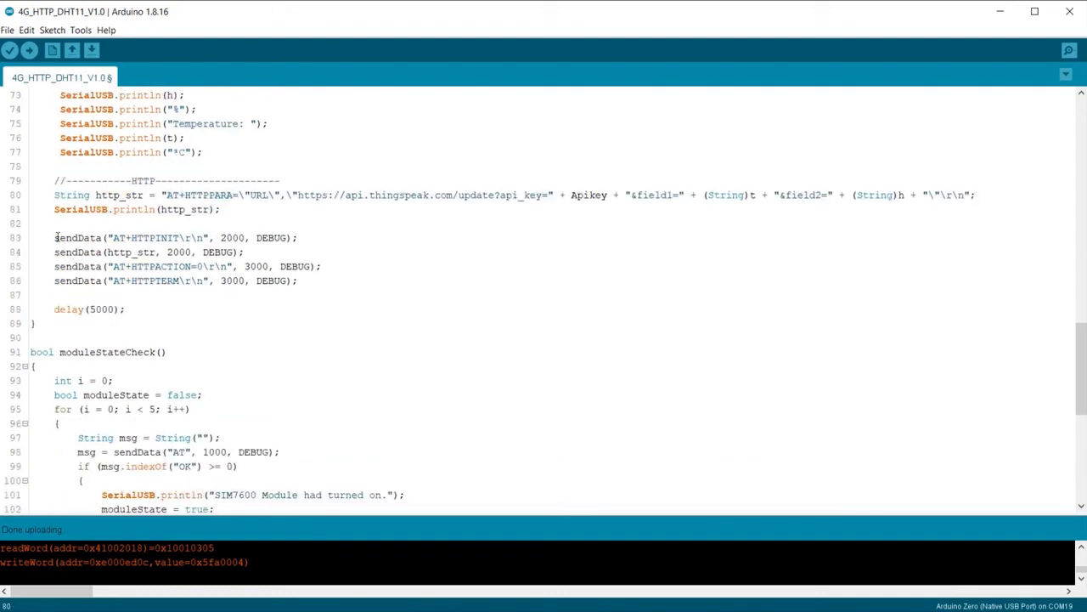
{"action": "left_click_drag", "start_coordinate": [54, 238], "coordinate": [299, 280]}
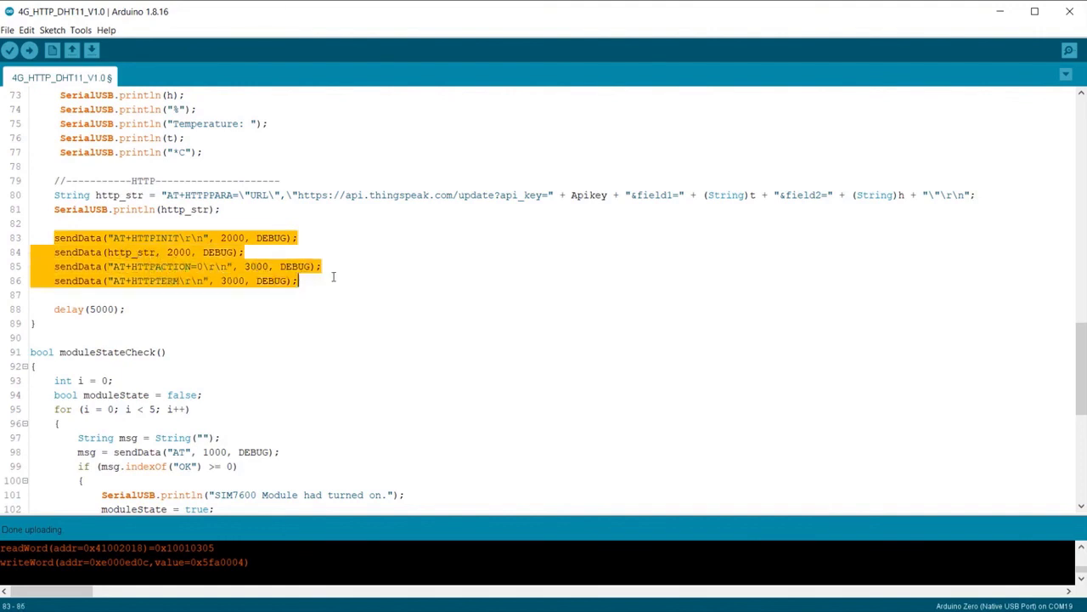
{"action": "left_click", "coordinate": [207, 265]}
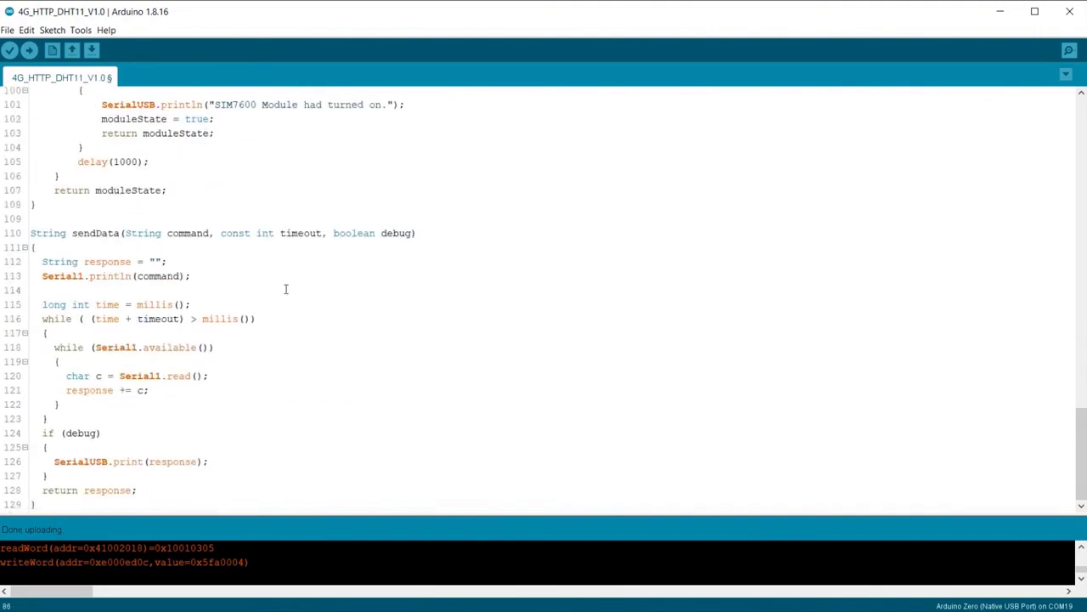
{"action": "left_click", "coordinate": [80, 30]}
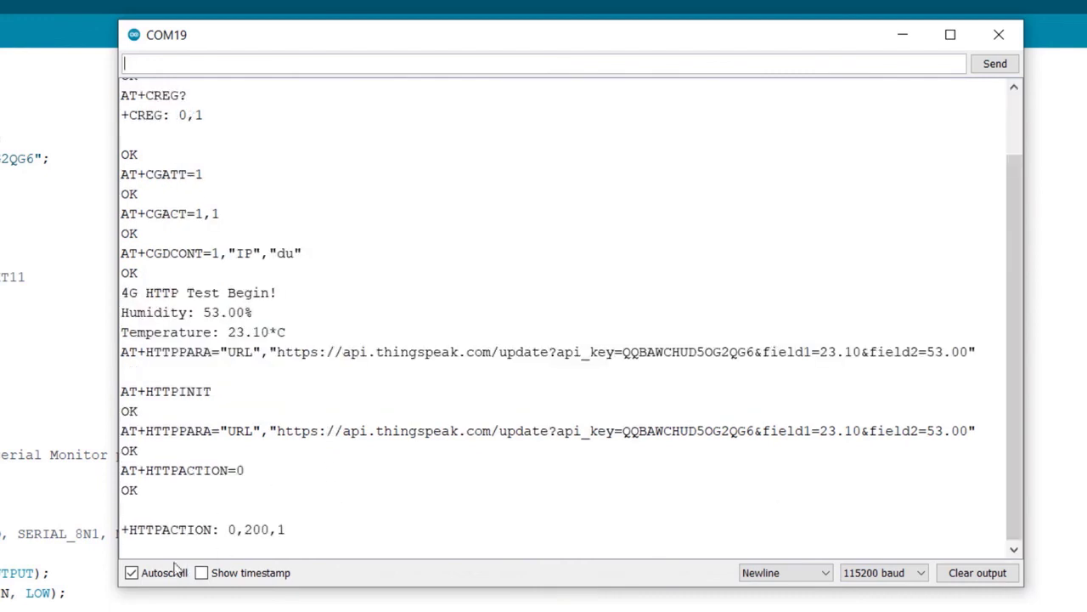
{"action": "left_click", "coordinate": [131, 571]}
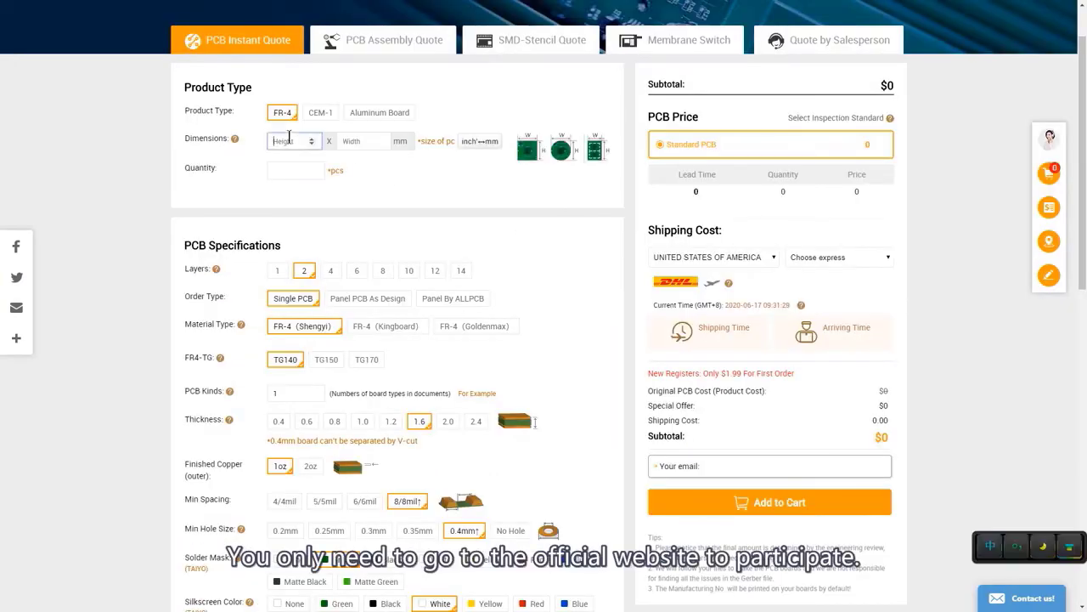
- Enter 100 × 100 mm, 500 FR-4 Goldenmax boards and view the $546.00 subtotal
{"action": "left_click", "coordinate": [296, 170]}
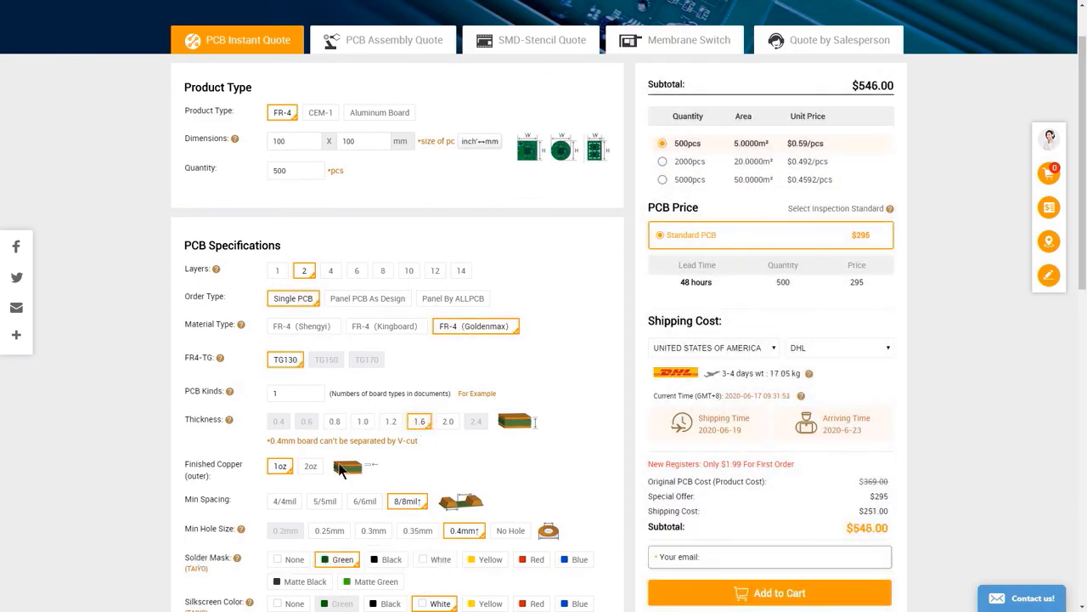
{"action": "scroll", "scroll_direction": "down", "scroll_amount": 3}
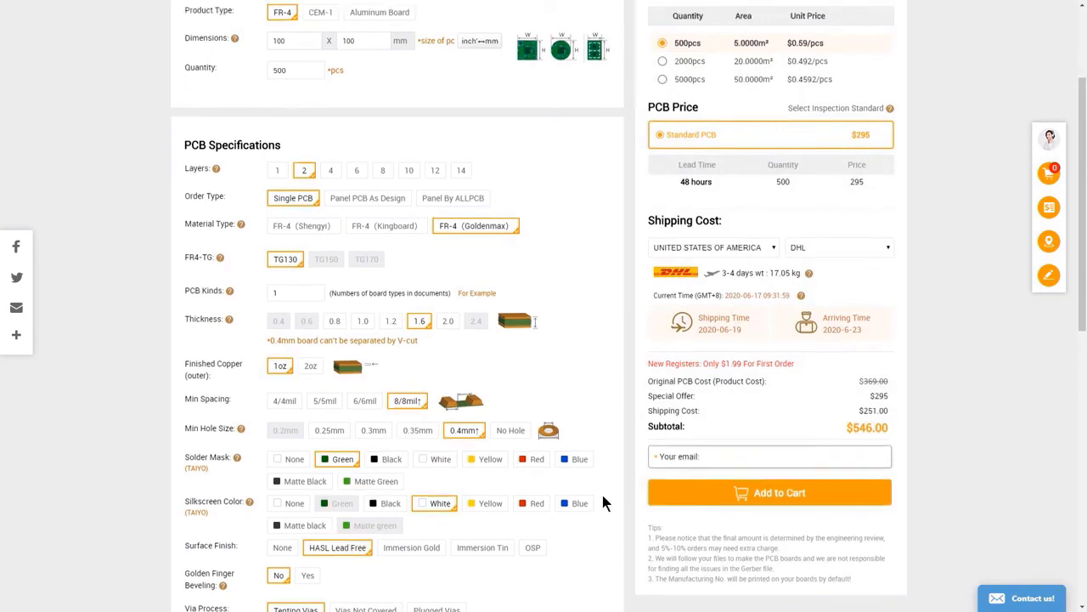